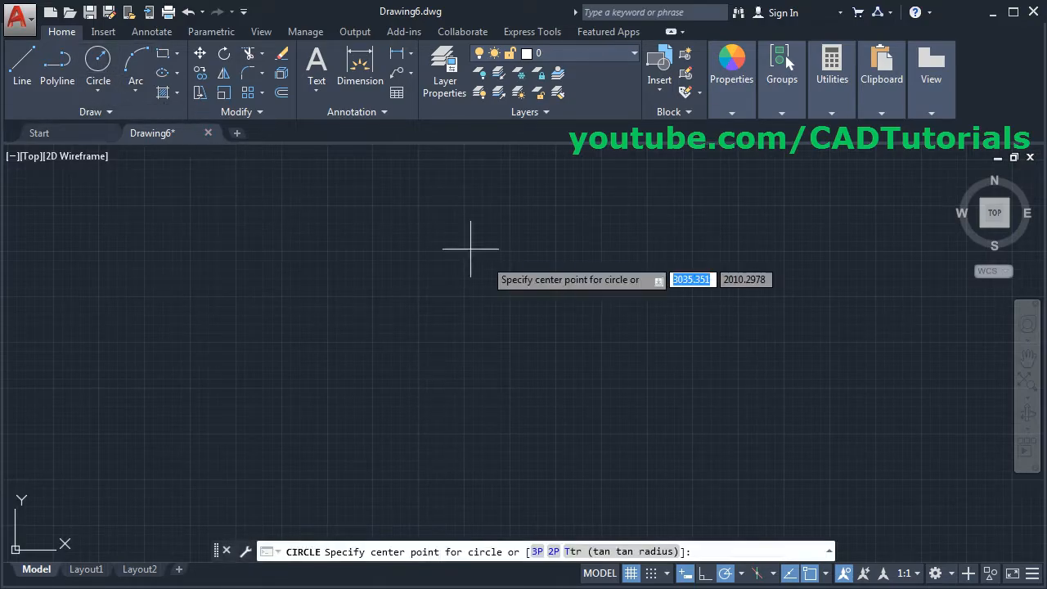
Step: Place the centre of the first circle in the drawing area
{"action": "left_click", "coordinate": [491, 248]}
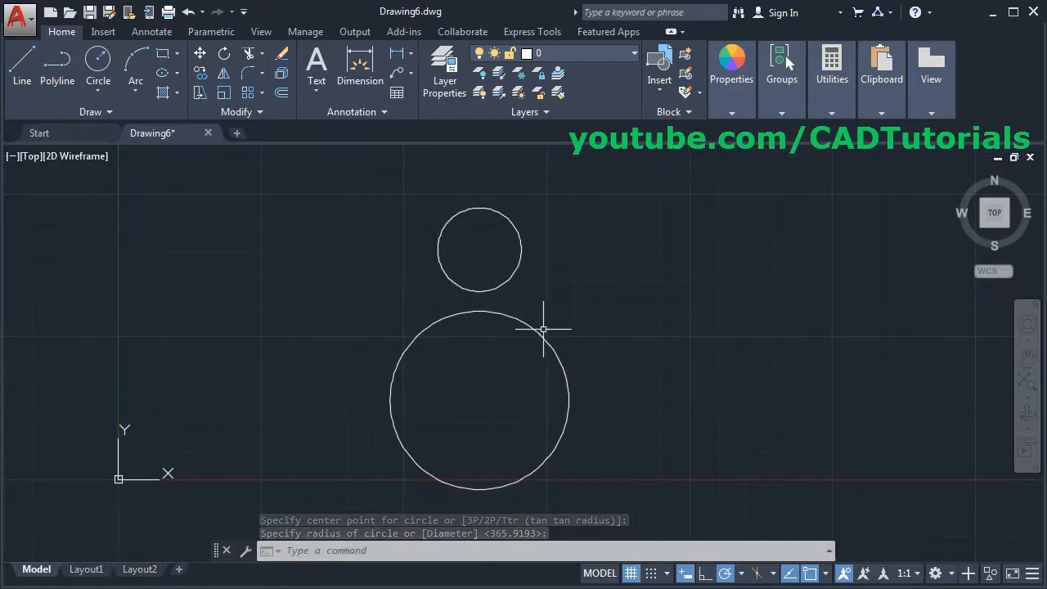
{"action": "mouse_move", "coordinate": [252, 75]}
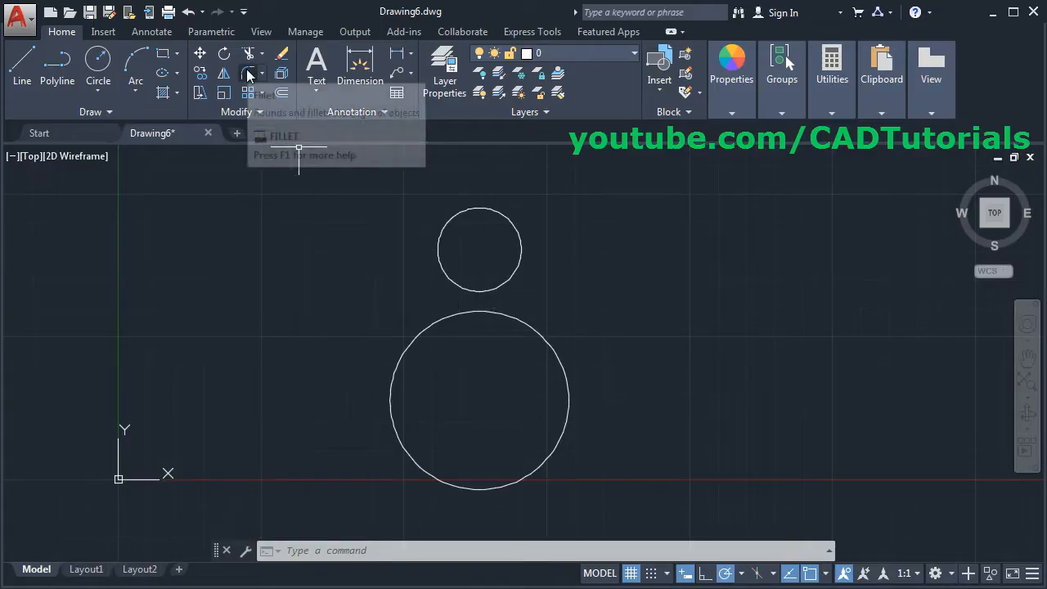
Step: Fillet between the small and large circles with radius 300
{"action": "left_click", "coordinate": [248, 72]}
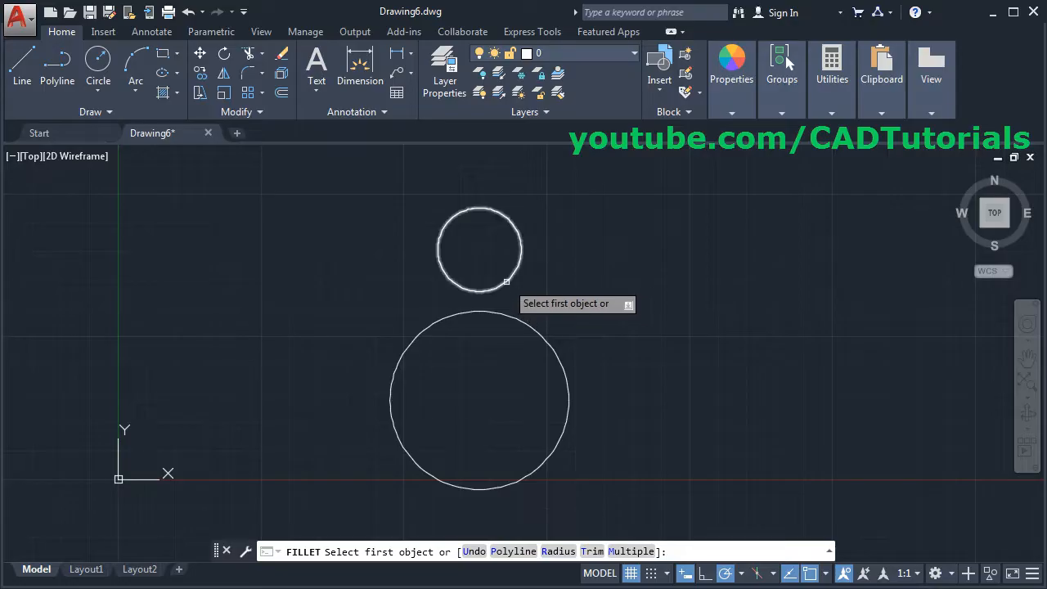
{"action": "left_click", "coordinate": [481, 248]}
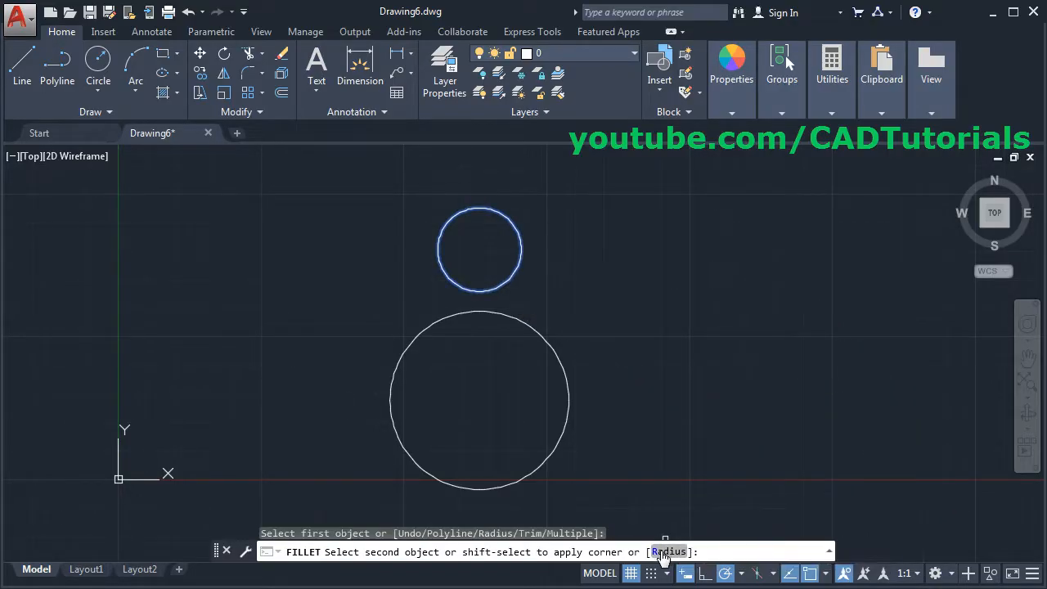
{"action": "left_click", "coordinate": [671, 551]}
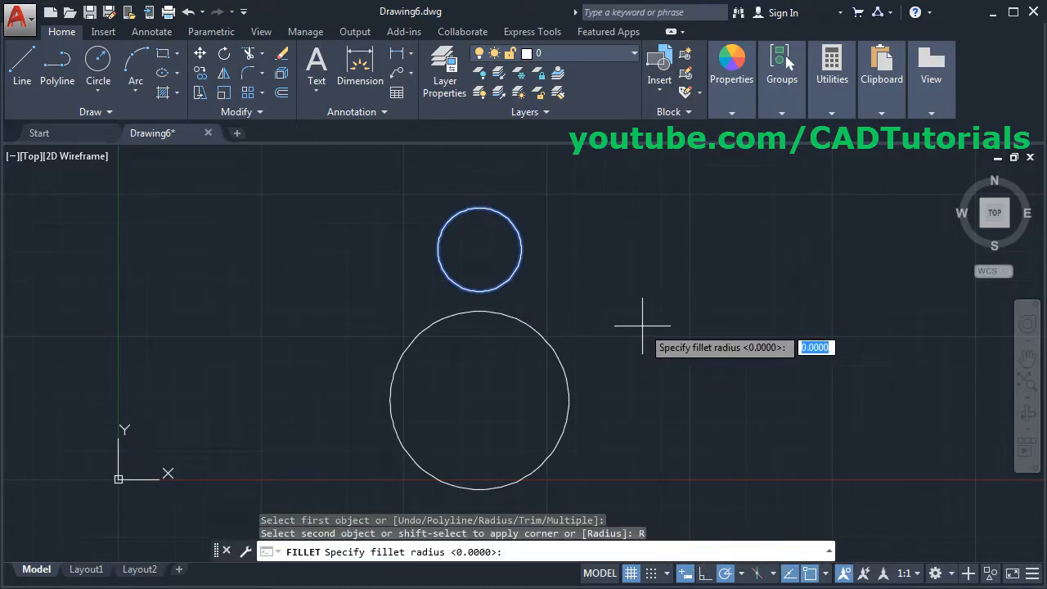
{"action": "type", "text": "300"}
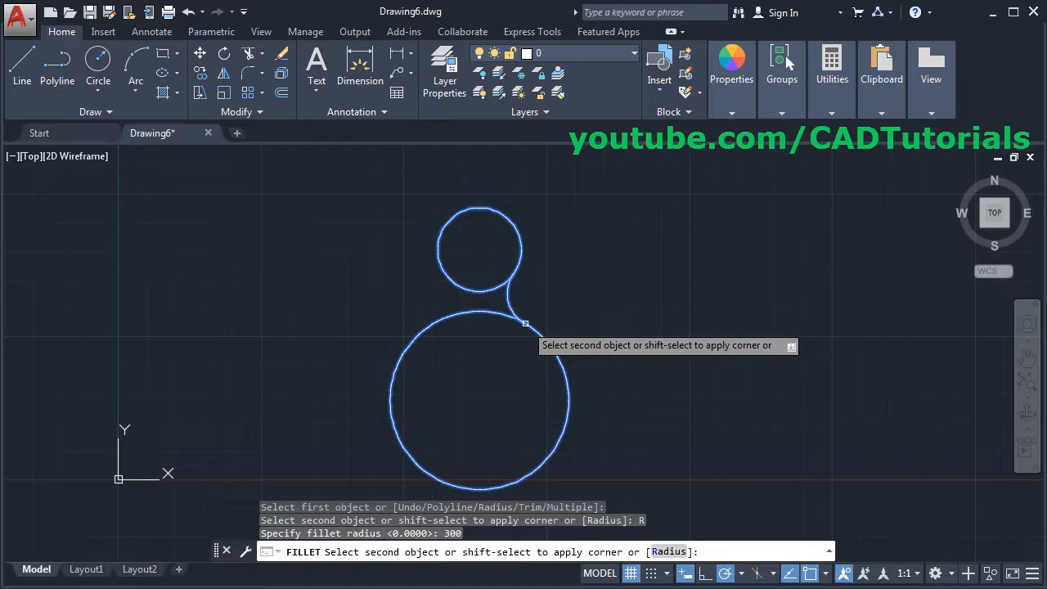
{"action": "mouse_move", "coordinate": [468, 323]}
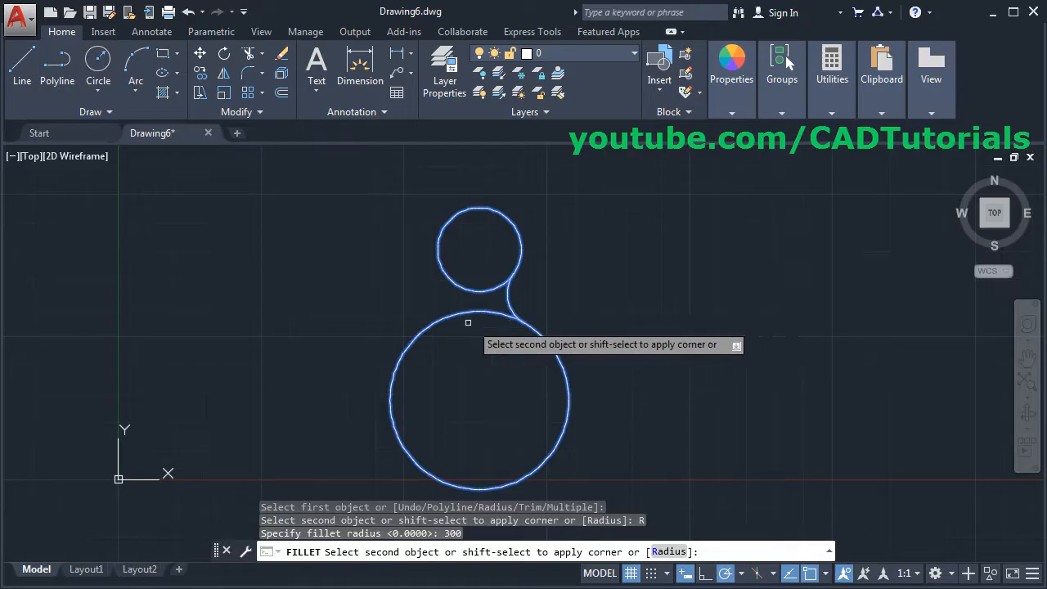
{"action": "left_click", "coordinate": [416, 337]}
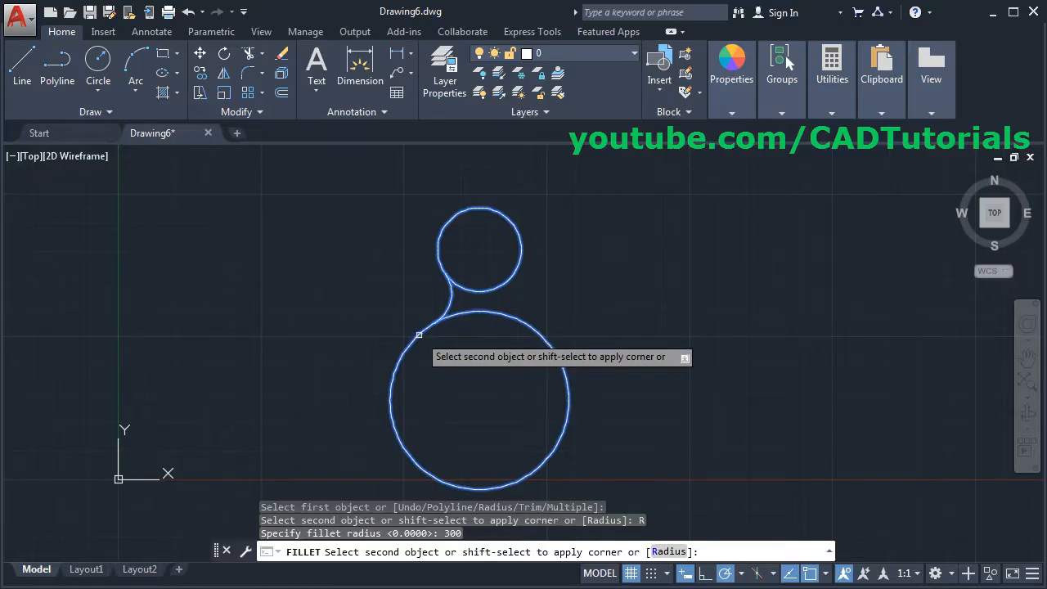
{"action": "left_click", "coordinate": [412, 335]}
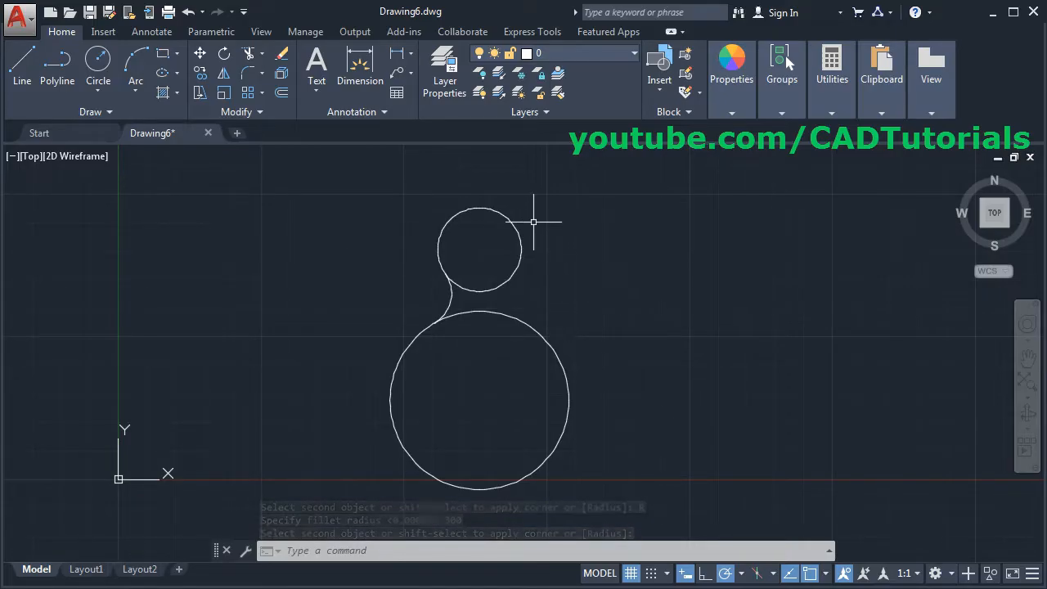
{"action": "mouse_move", "coordinate": [576, 417]}
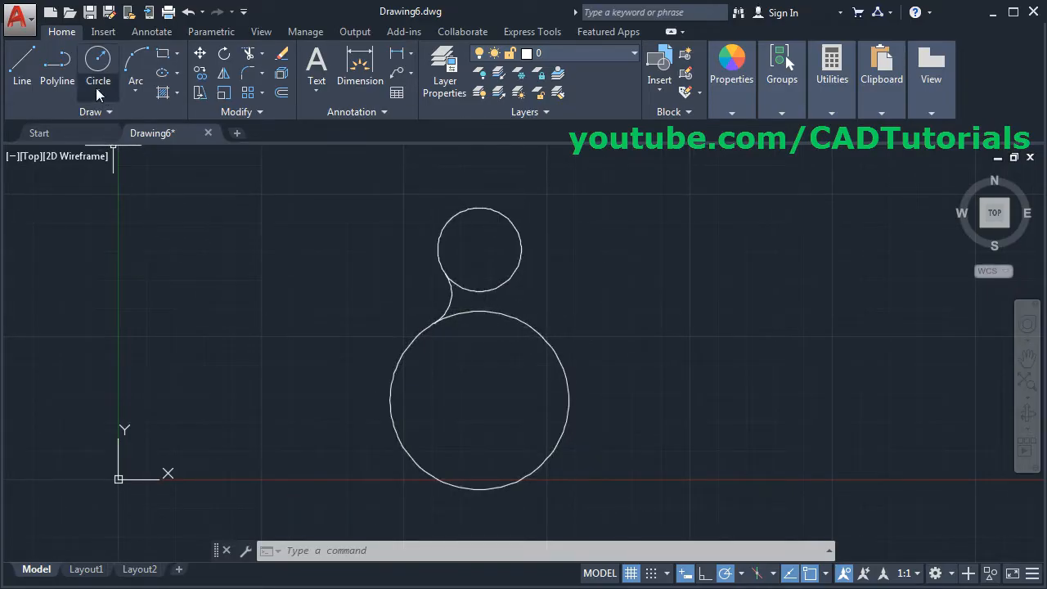
Step: Draw a Tan, Tan, Radius circle of radius 20 tangent to both circles on their right sides
{"action": "left_click", "coordinate": [98, 69]}
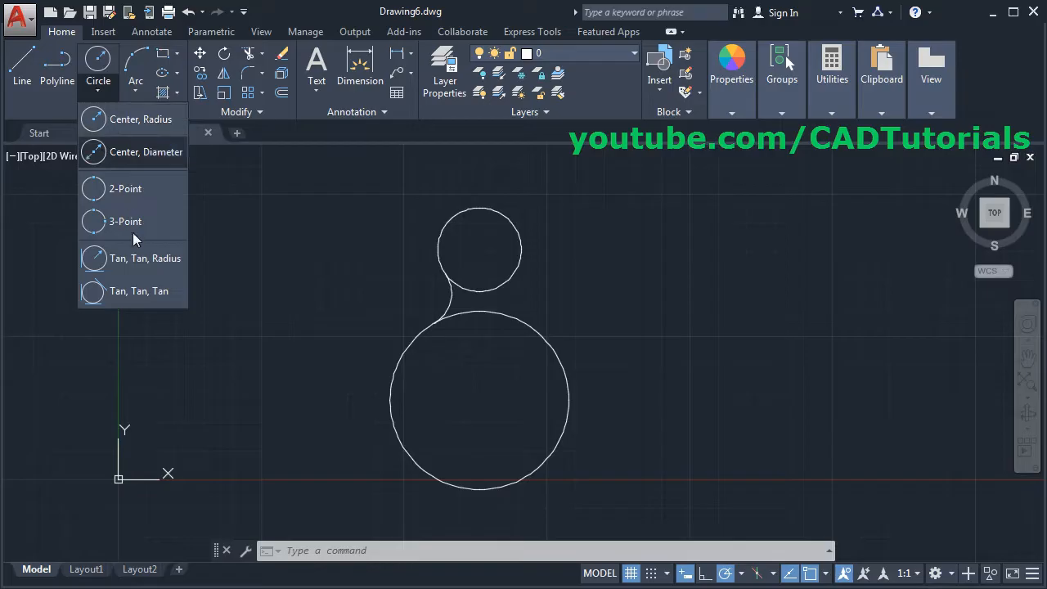
{"action": "mouse_move", "coordinate": [156, 270]}
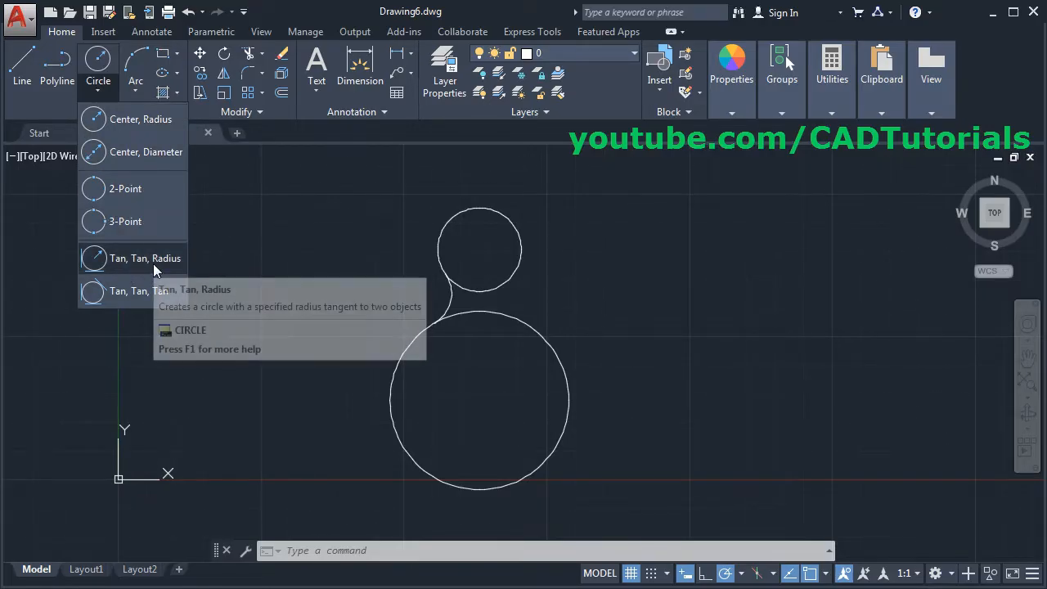
{"action": "left_click", "coordinate": [144, 258]}
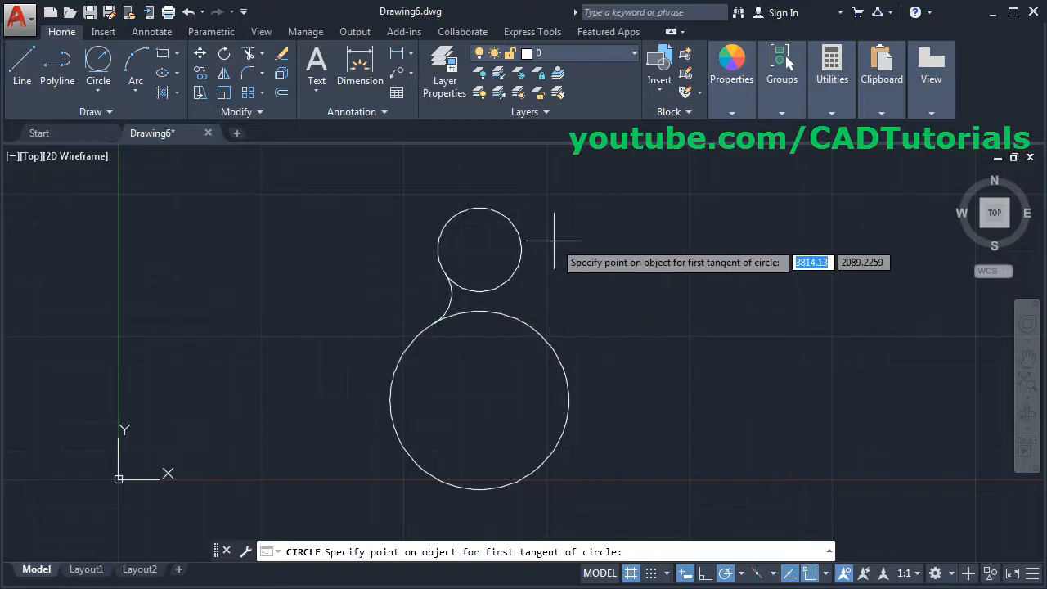
{"action": "mouse_move", "coordinate": [507, 200]}
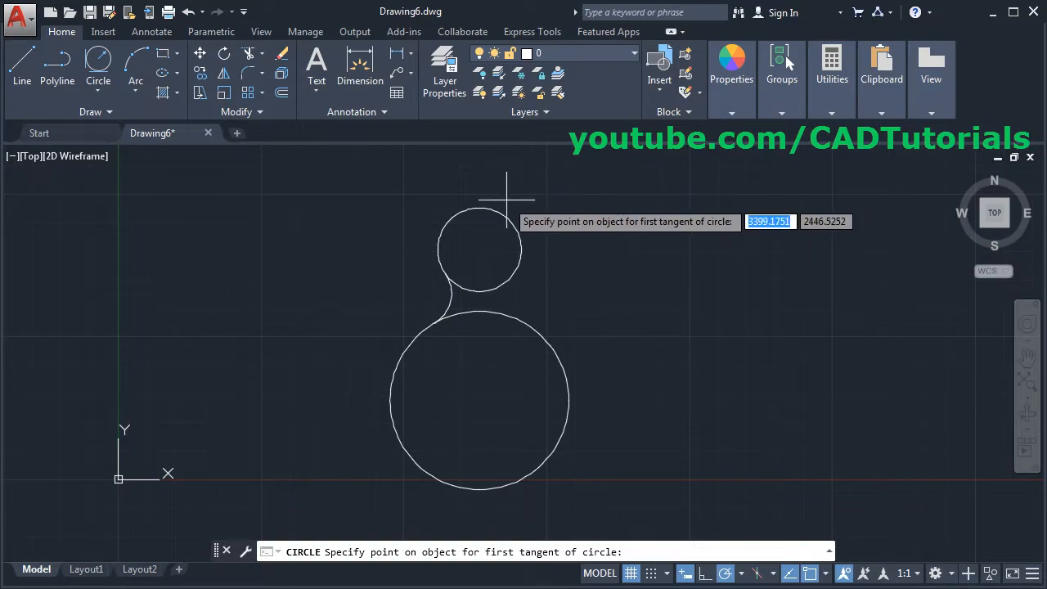
{"action": "mouse_move", "coordinate": [497, 211]}
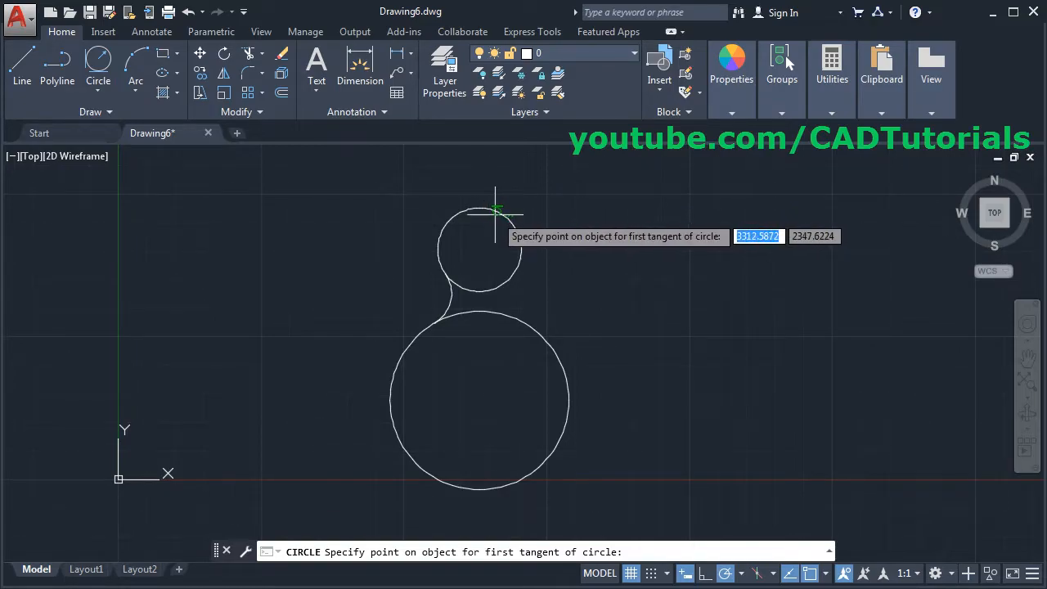
{"action": "mouse_move", "coordinate": [494, 211]}
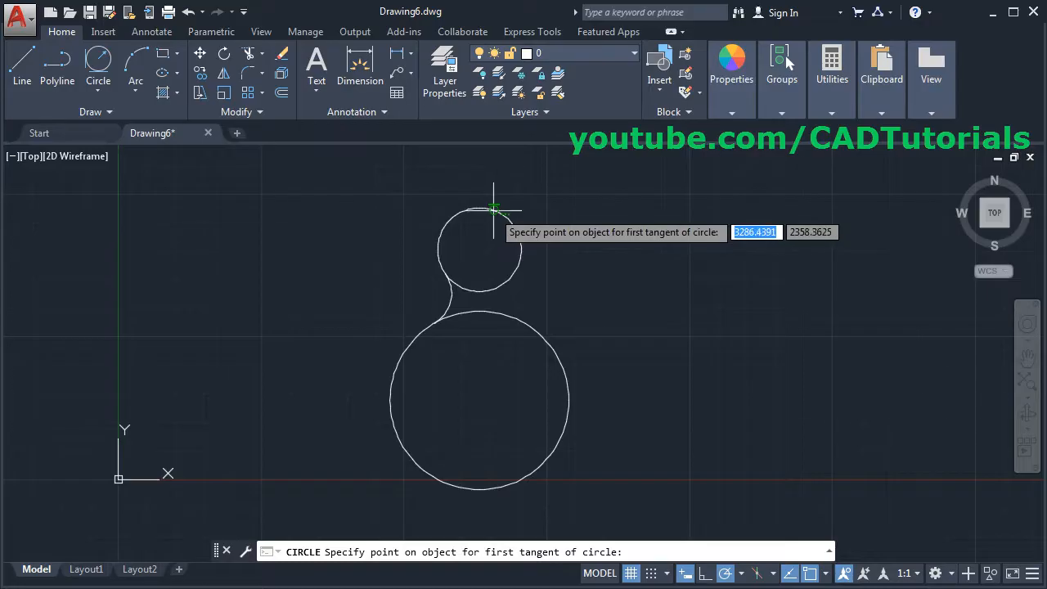
{"action": "mouse_move", "coordinate": [515, 226]}
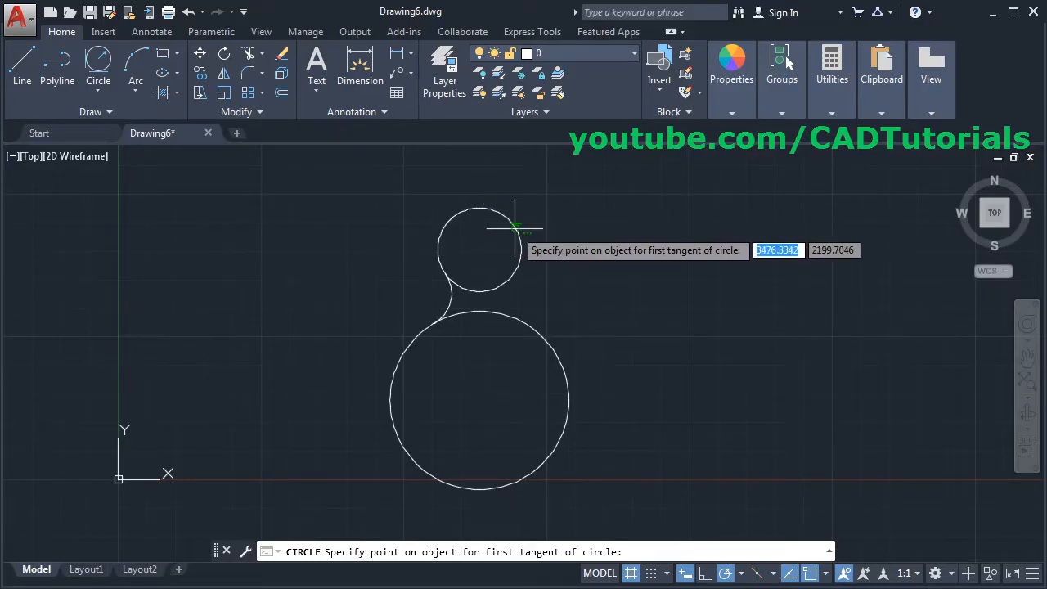
{"action": "left_click", "coordinate": [499, 211]}
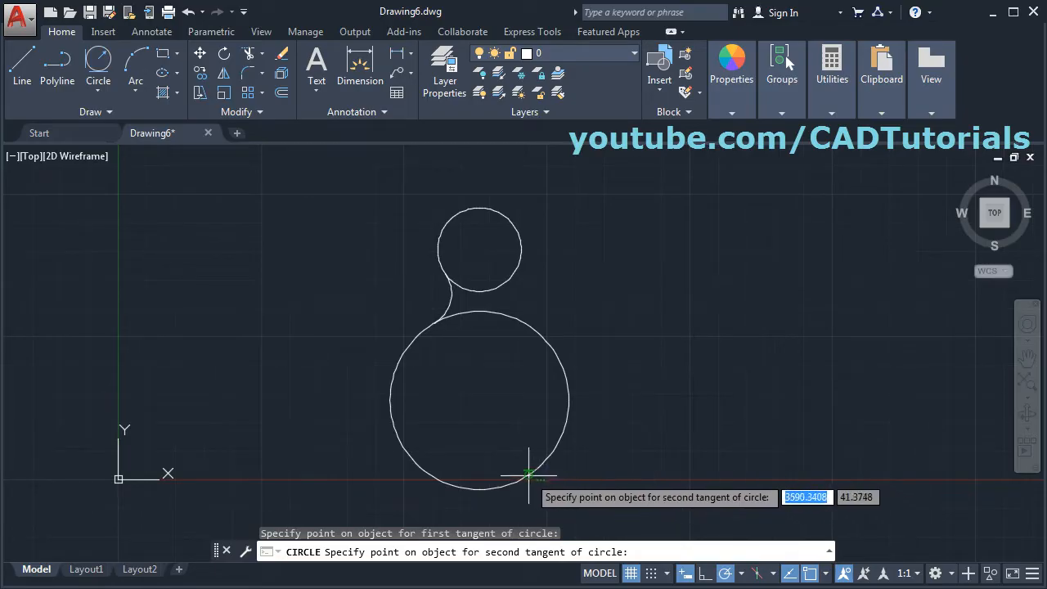
{"action": "left_click", "coordinate": [532, 475]}
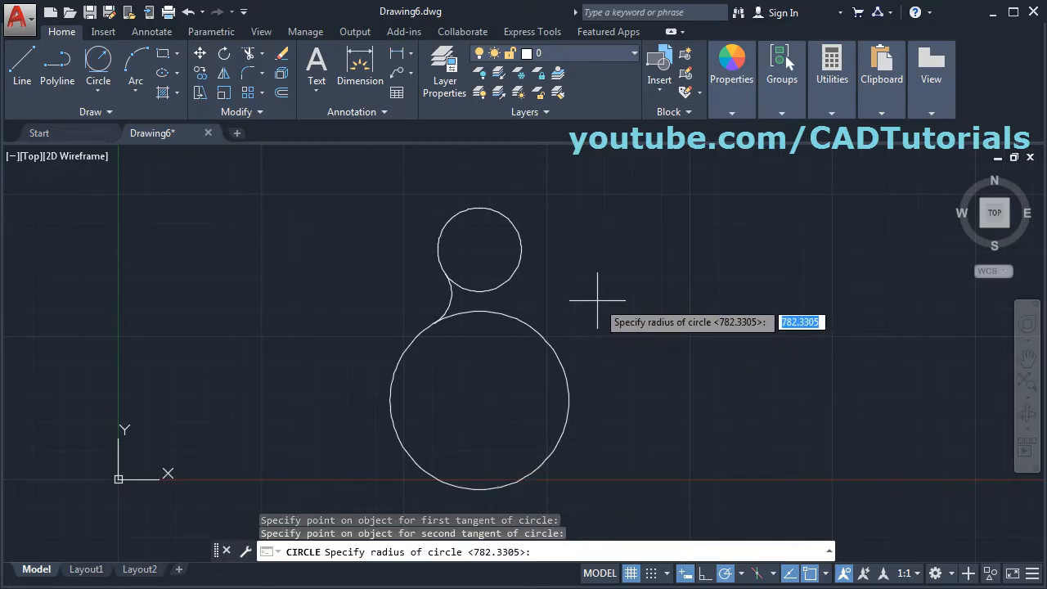
{"action": "type", "text": "20"}
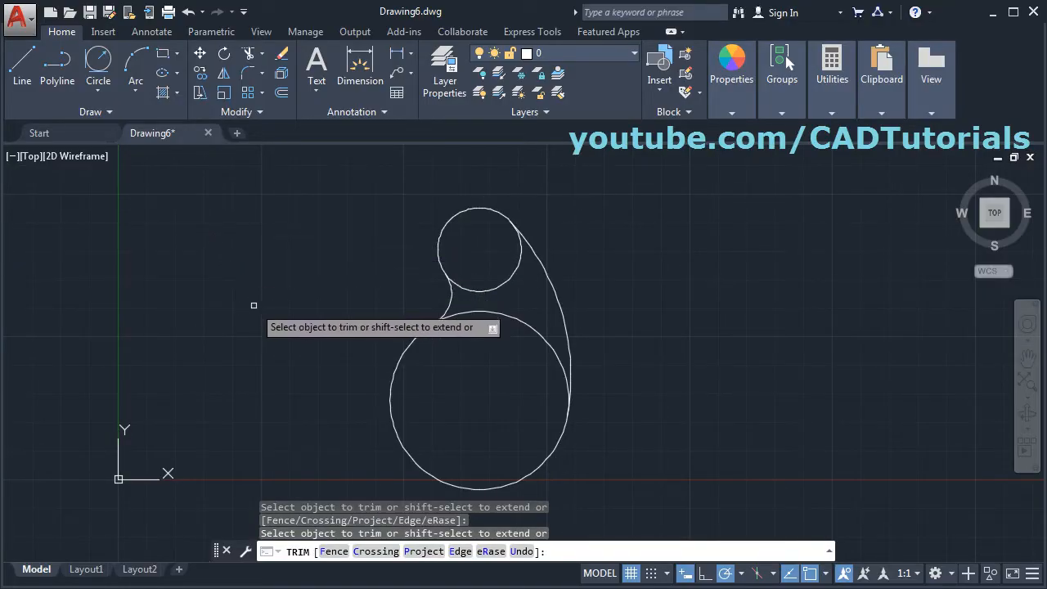
Step: Trim away the unwanted portion of the big tangent circle, leaving the outer right arc
{"action": "left_click", "coordinate": [476, 311]}
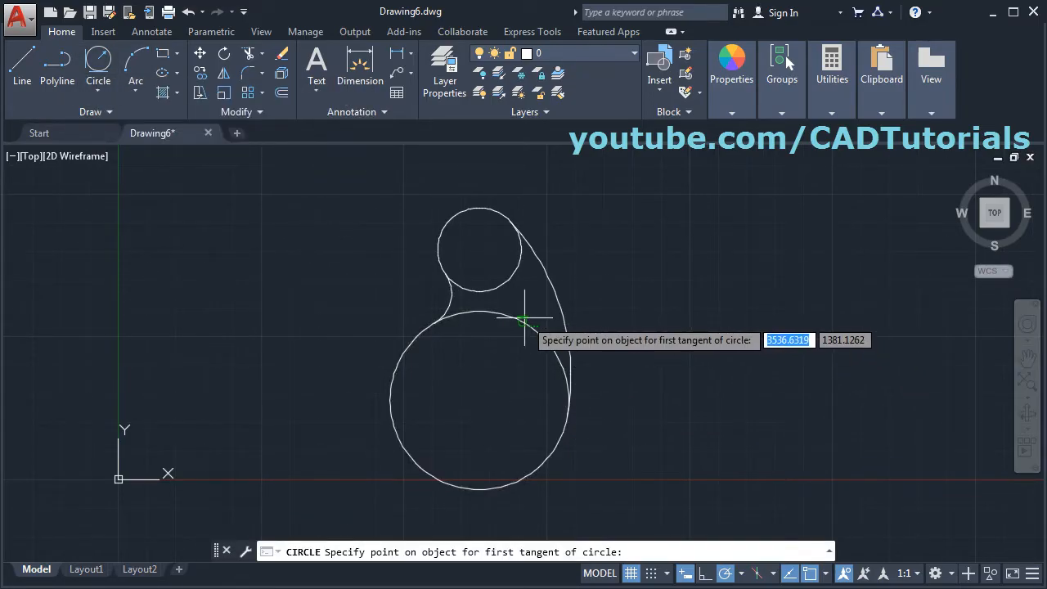
{"action": "mouse_move", "coordinate": [500, 281]}
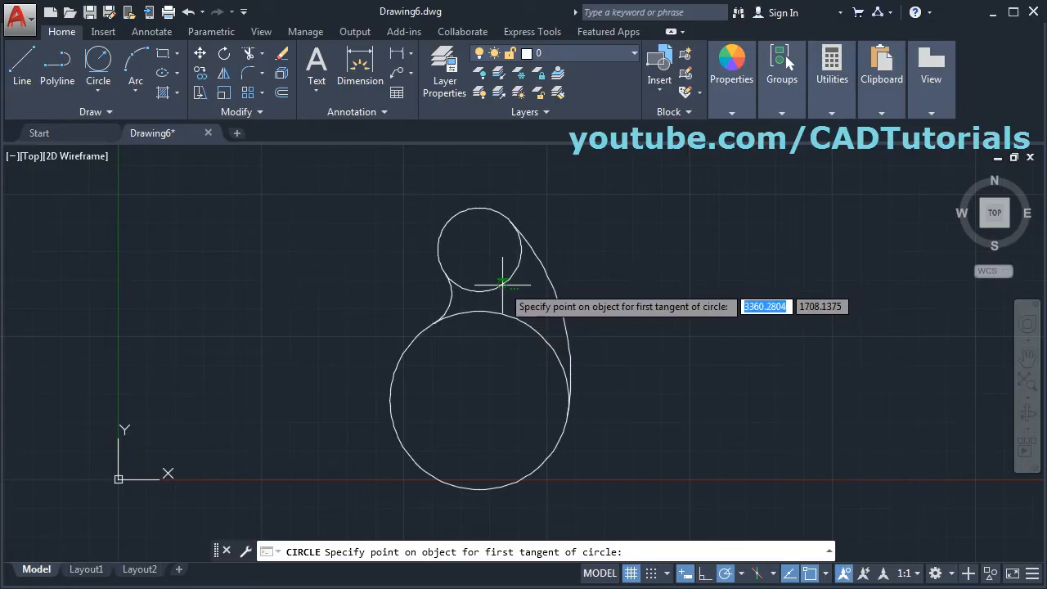
{"action": "mouse_move", "coordinate": [508, 275]}
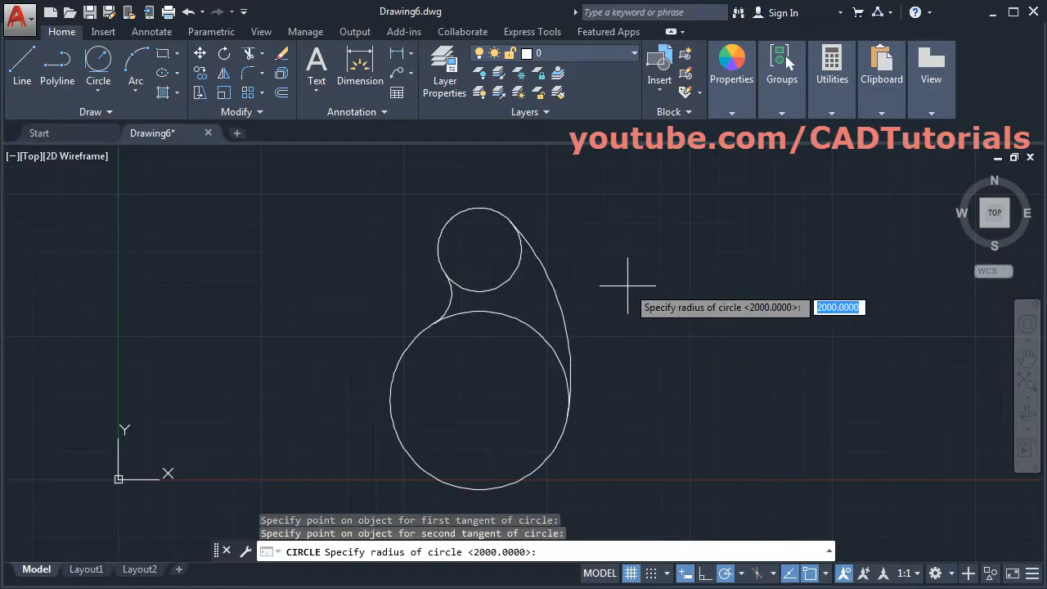
Step: Enter radius 3 for the new tangent circle between the two circles
{"action": "type", "text": "3"}
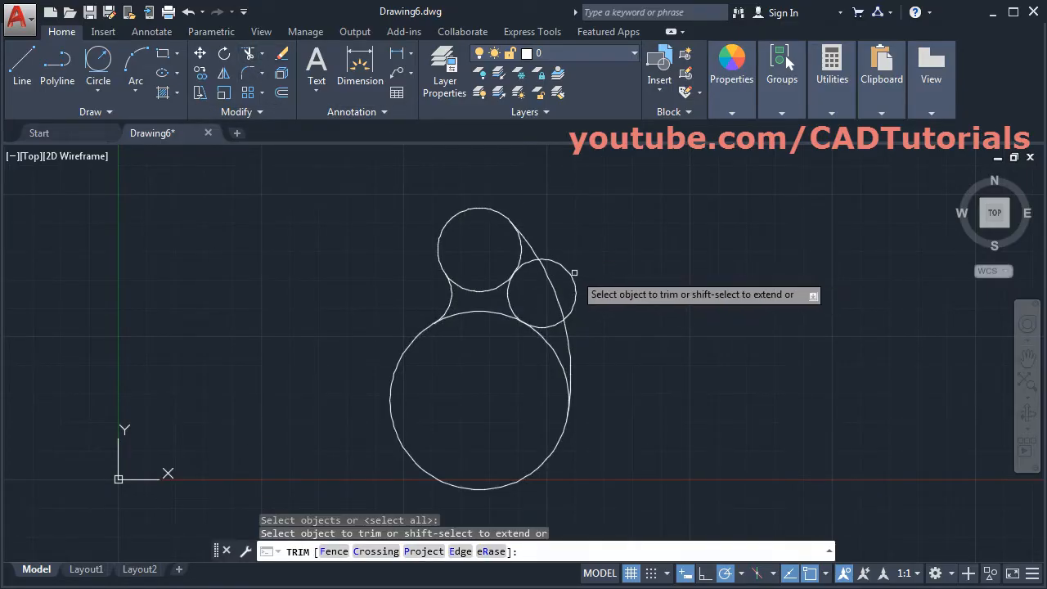
Step: Trim the two unwanted pieces of the new small tangent circle
{"action": "left_click", "coordinate": [540, 291]}
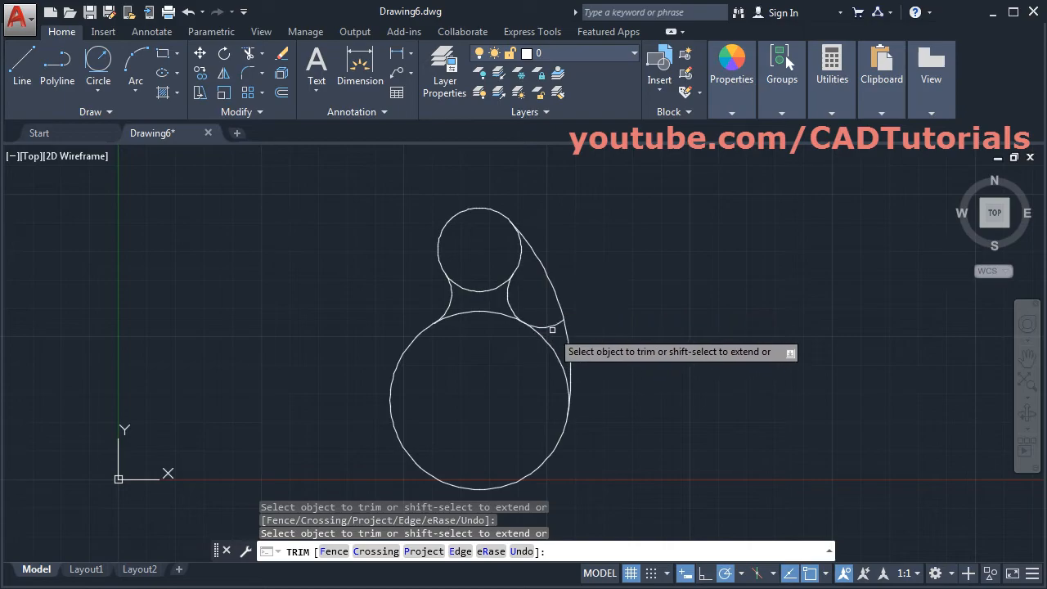
{"action": "left_click", "coordinate": [550, 327]}
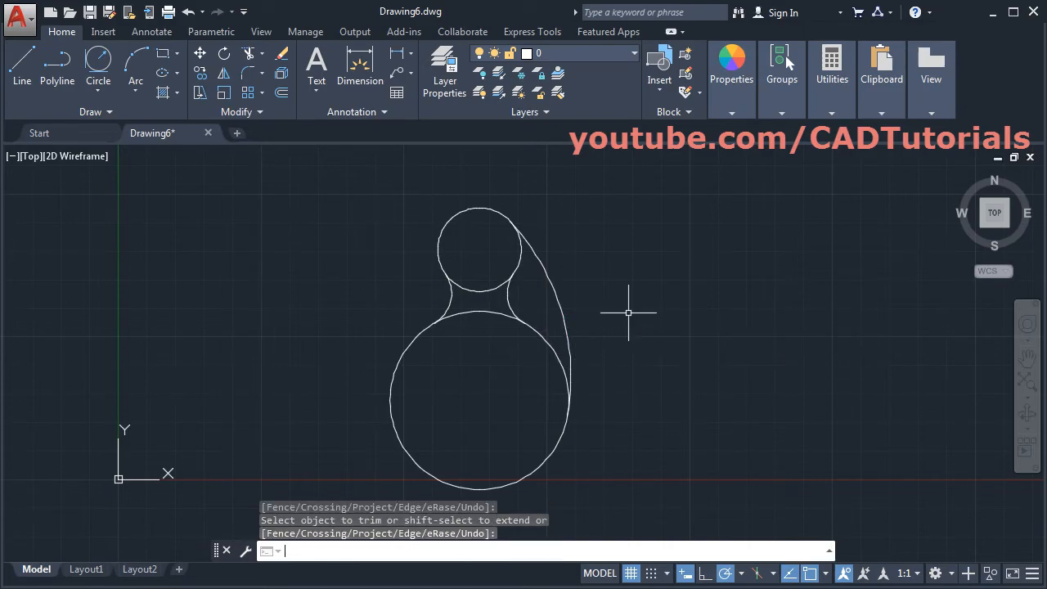